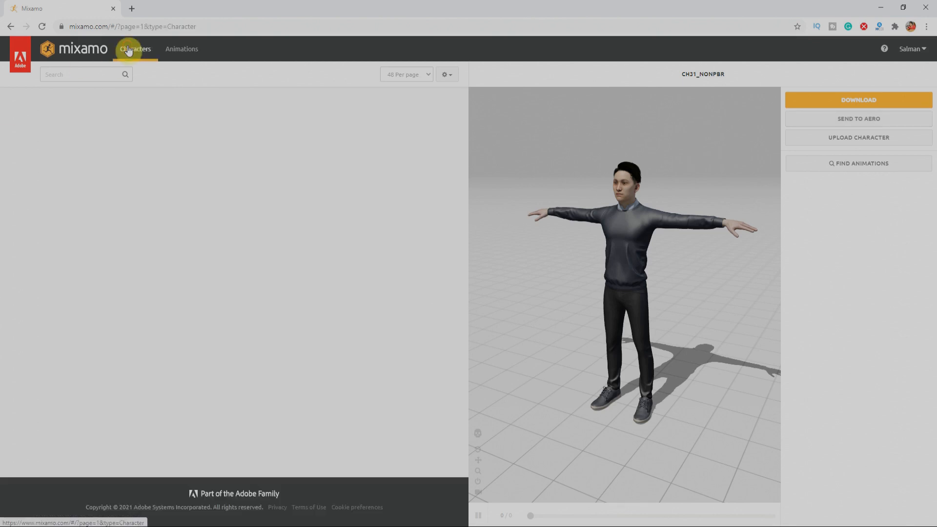
- Swap the current character for Douglas from the Characters library, confirming the replacement
{"action": "left_click", "coordinate": [134, 48]}
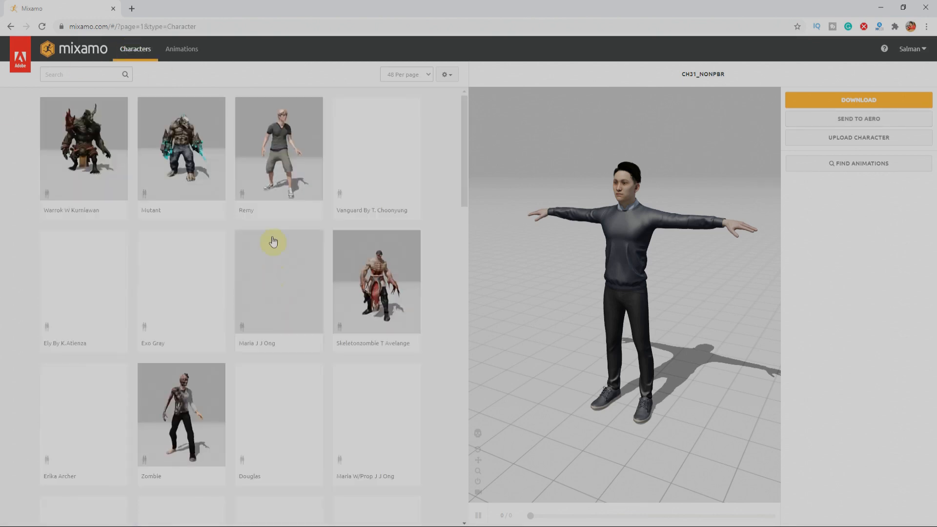
{"action": "scroll", "scroll_direction": "down", "scroll_amount": 3}
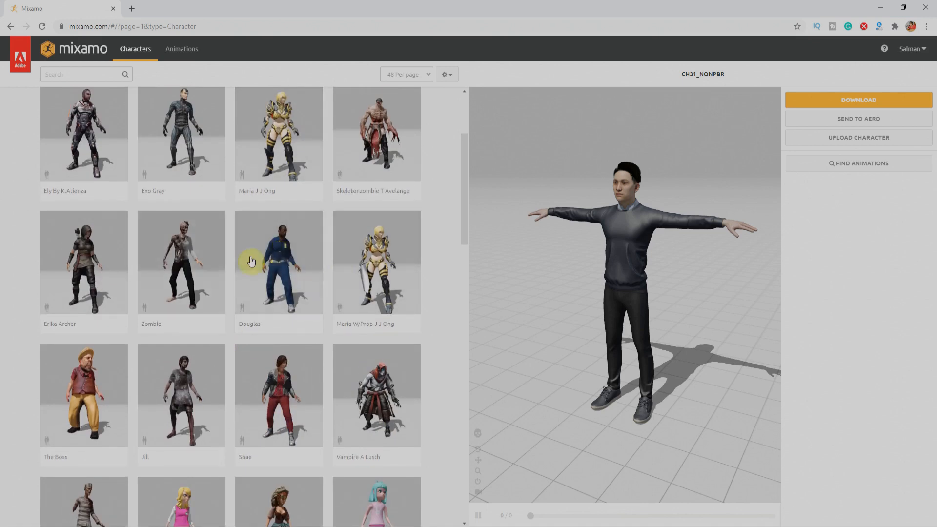
{"action": "left_click", "coordinate": [277, 263]}
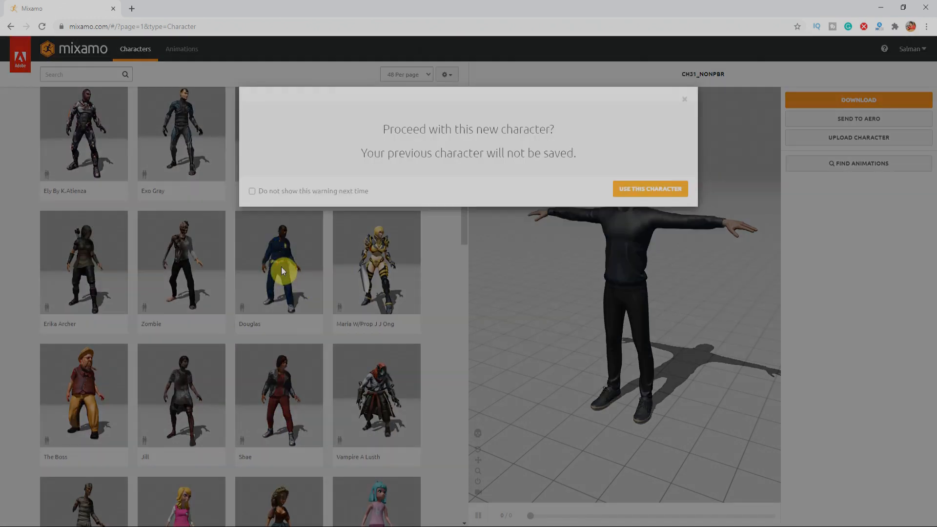
{"action": "mouse_move", "coordinate": [650, 189]}
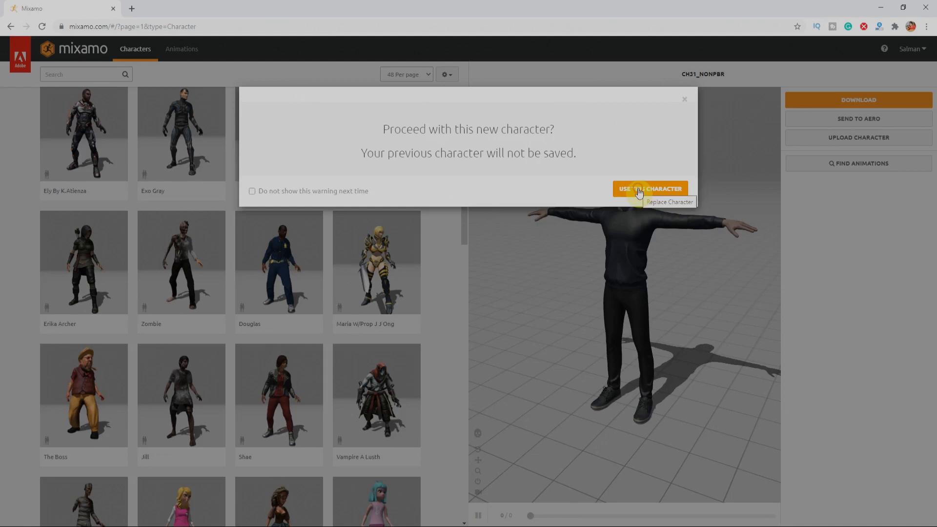
{"action": "left_click", "coordinate": [650, 188]}
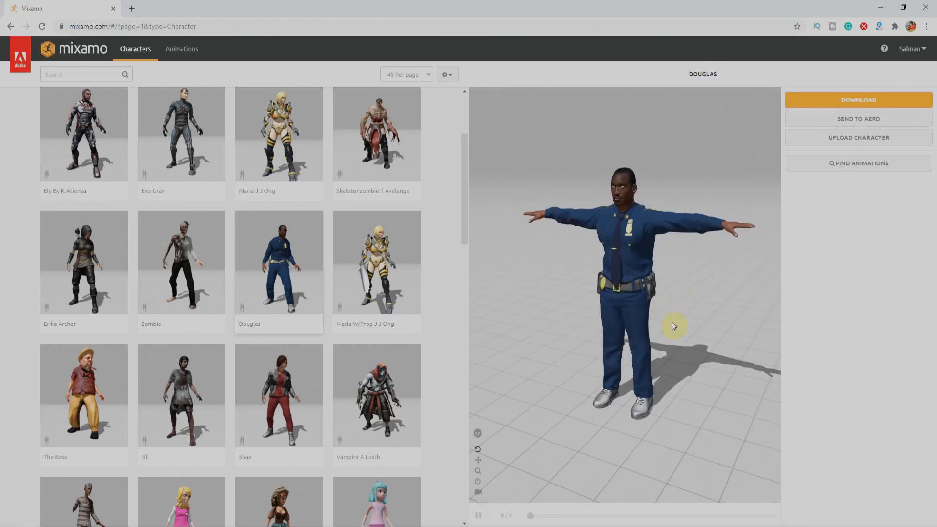
{"action": "mouse_move", "coordinate": [662, 257]}
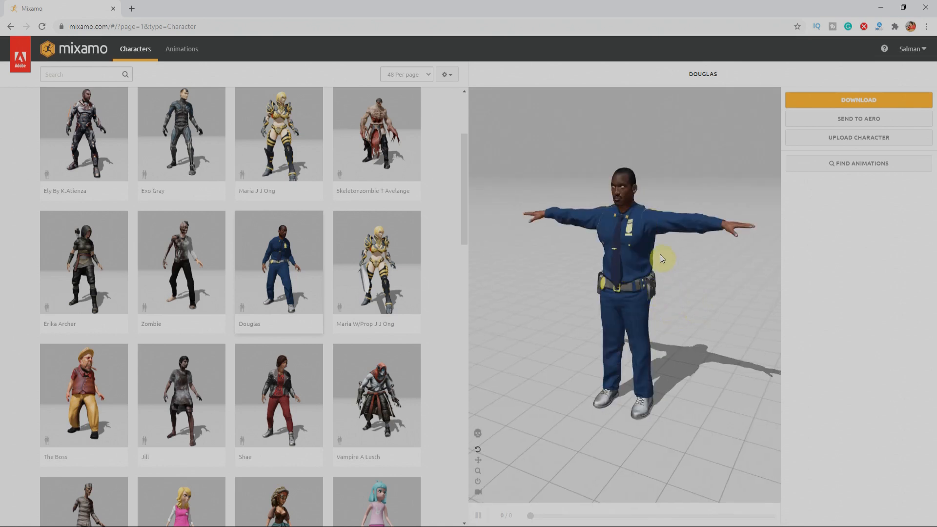
{"action": "mouse_move", "coordinate": [182, 49]}
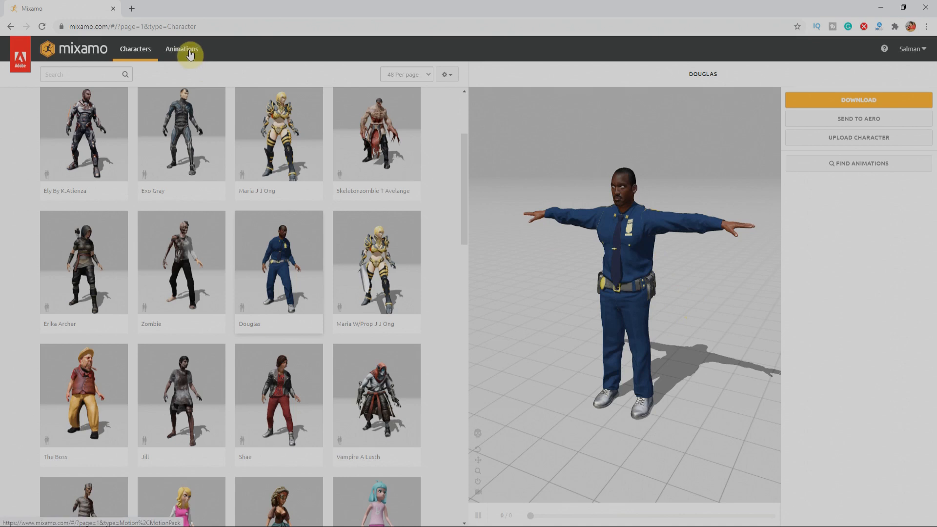
- Put the Unarmed Jump animation on Douglas, then start a custom character upload
{"action": "left_click", "coordinate": [182, 49]}
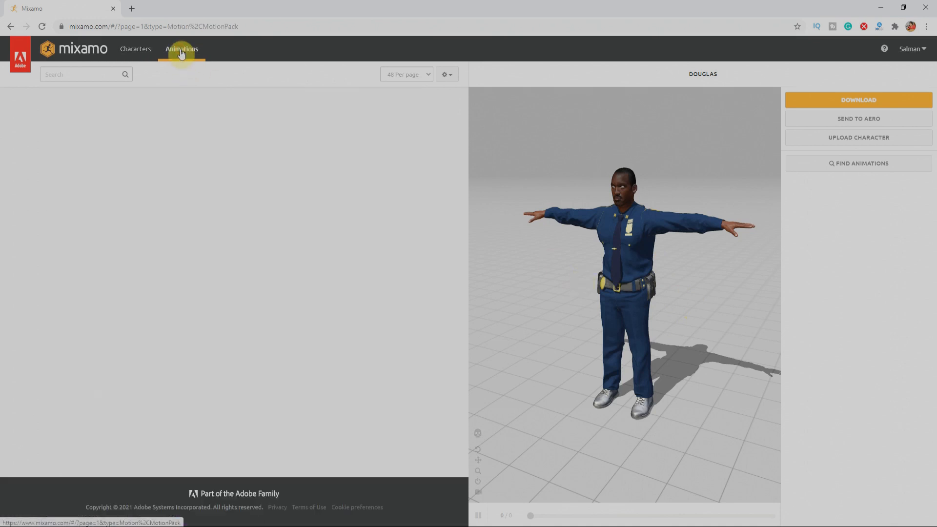
{"action": "left_click", "coordinate": [182, 49]}
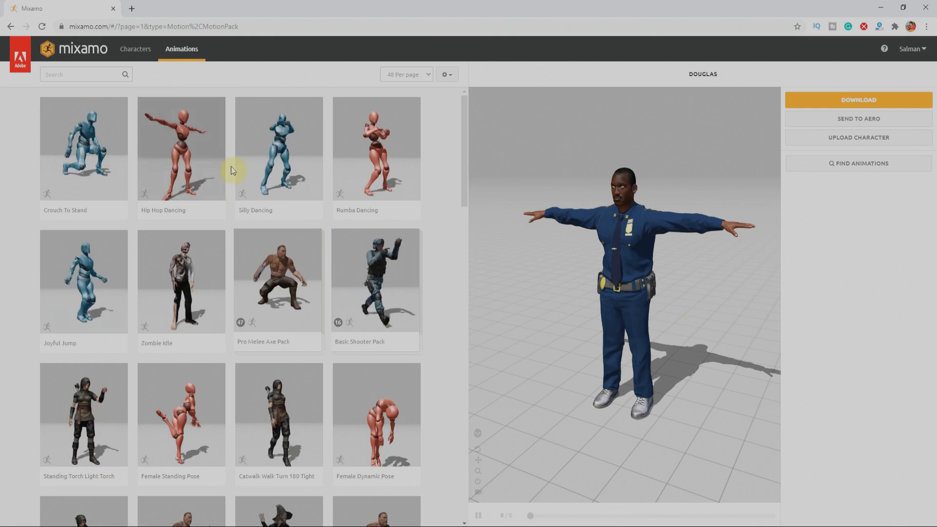
{"action": "scroll", "scroll_direction": "down", "scroll_amount": 3}
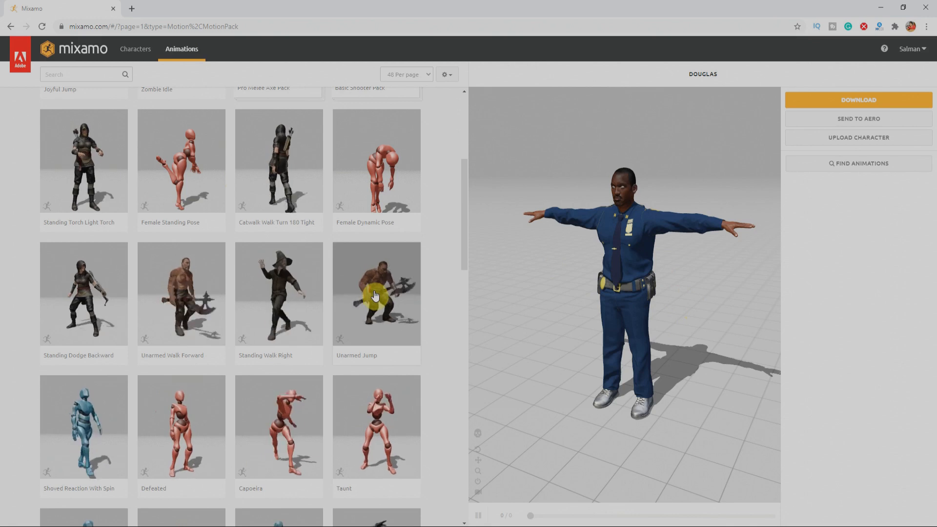
{"action": "left_click", "coordinate": [376, 293]}
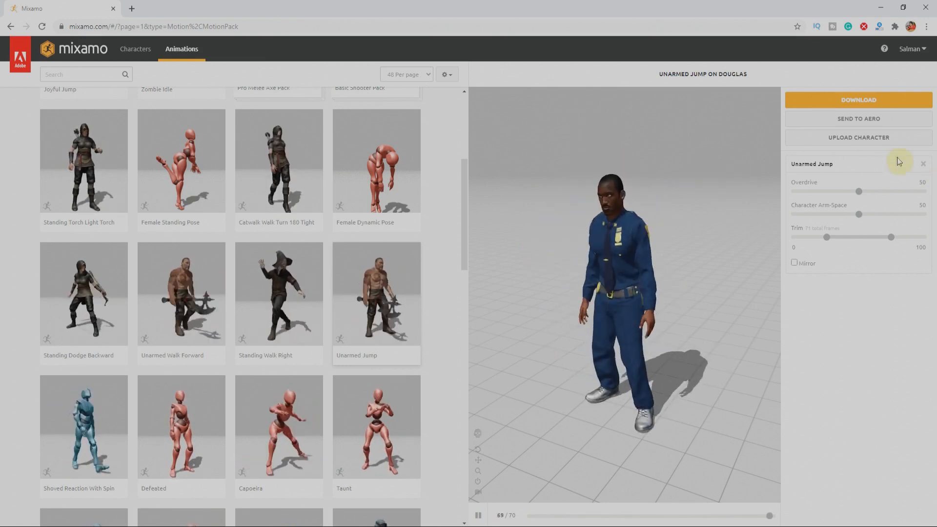
{"action": "left_click", "coordinate": [858, 138]}
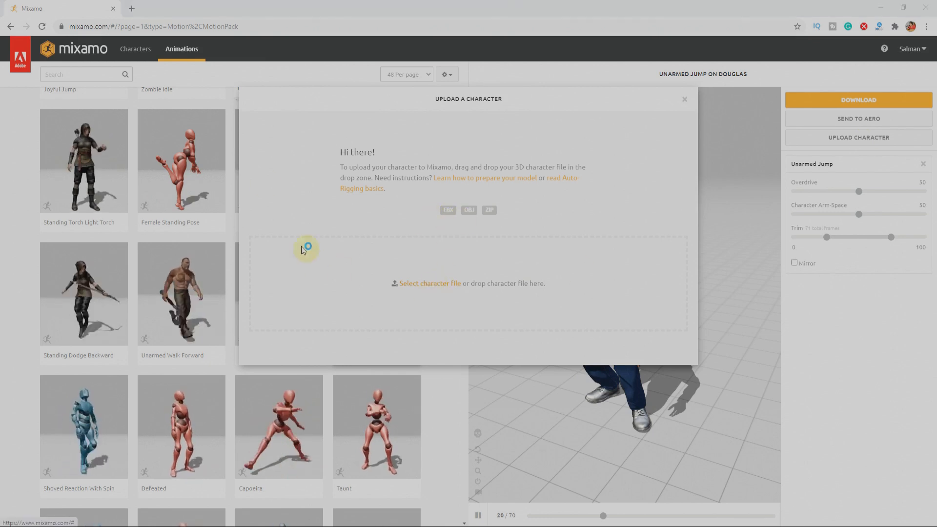
- Upload the custom man model file and accept its T-pose orientation
{"action": "left_click", "coordinate": [429, 283]}
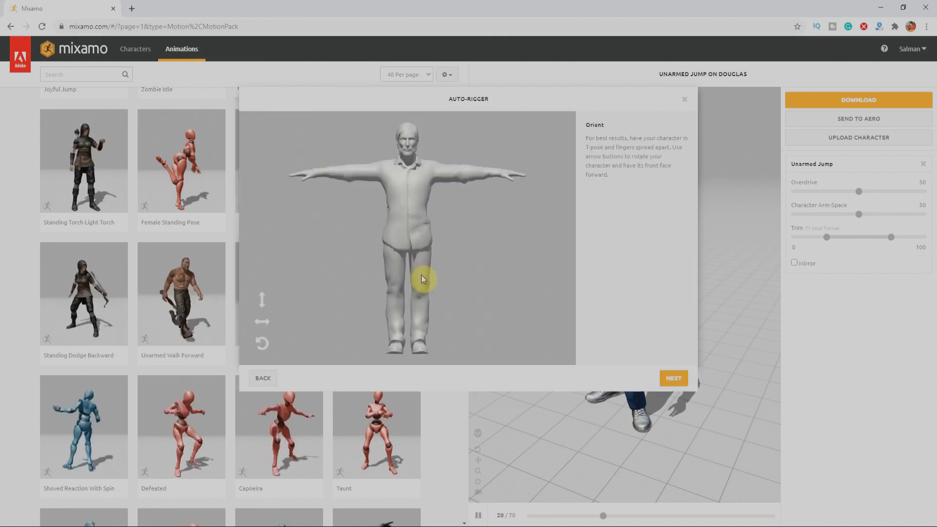
{"action": "mouse_move", "coordinate": [445, 215]}
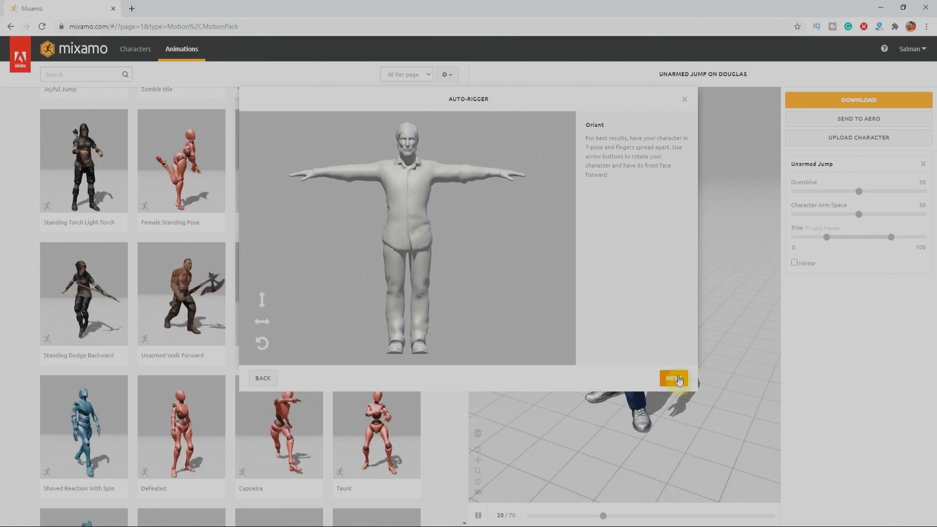
{"action": "left_click", "coordinate": [673, 377]}
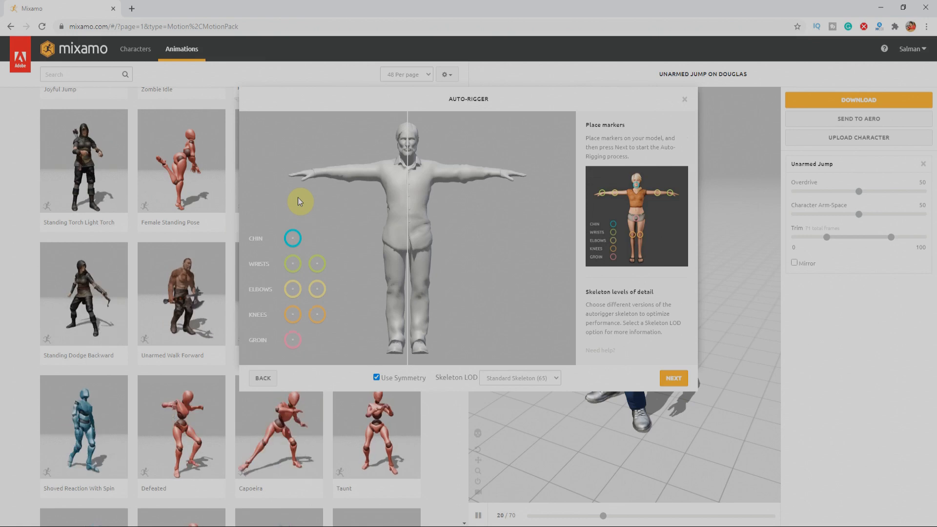
- Keep the standard 65-bone skeleton, place the chin and body markers, and run auto-rigging
{"action": "left_click", "coordinate": [518, 378]}
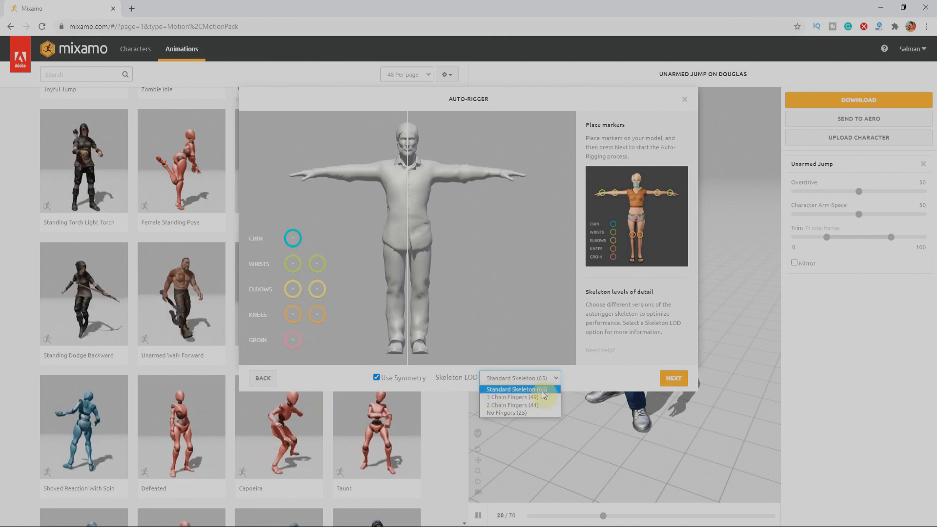
{"action": "left_click", "coordinate": [514, 389]}
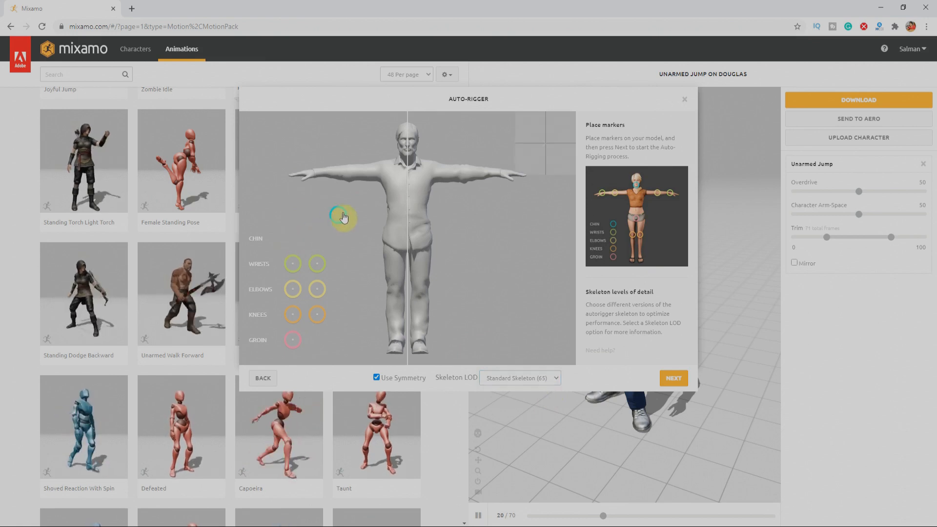
{"action": "left_click_drag", "start_coordinate": [343, 217], "coordinate": [409, 165]}
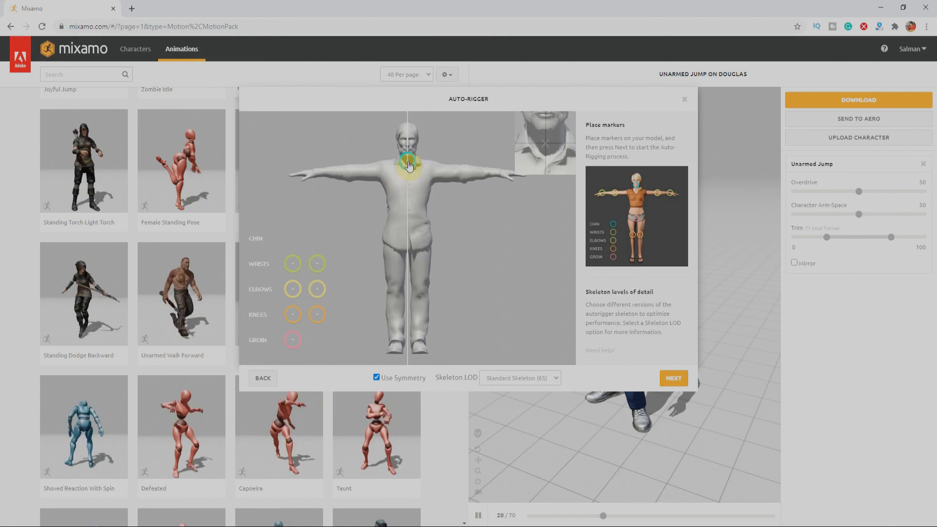
{"action": "left_click", "coordinate": [407, 157]}
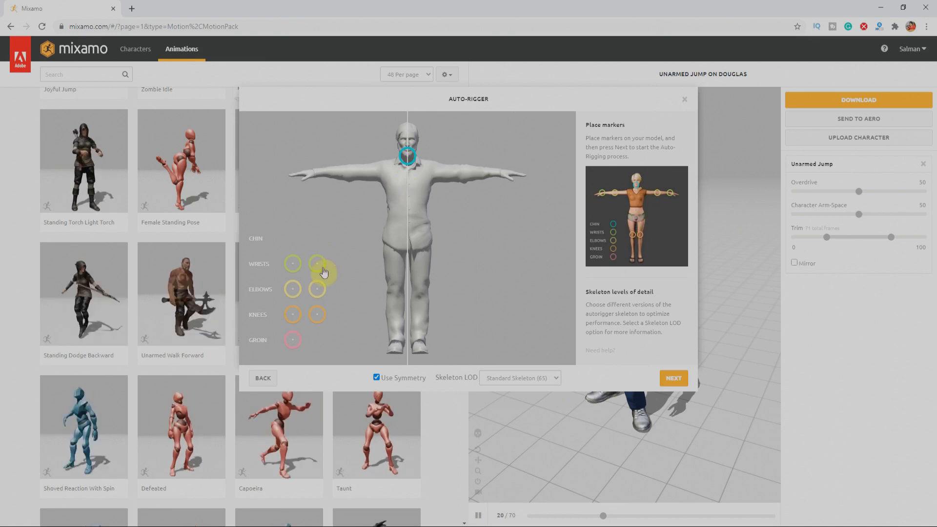
{"action": "mouse_move", "coordinate": [317, 265]}
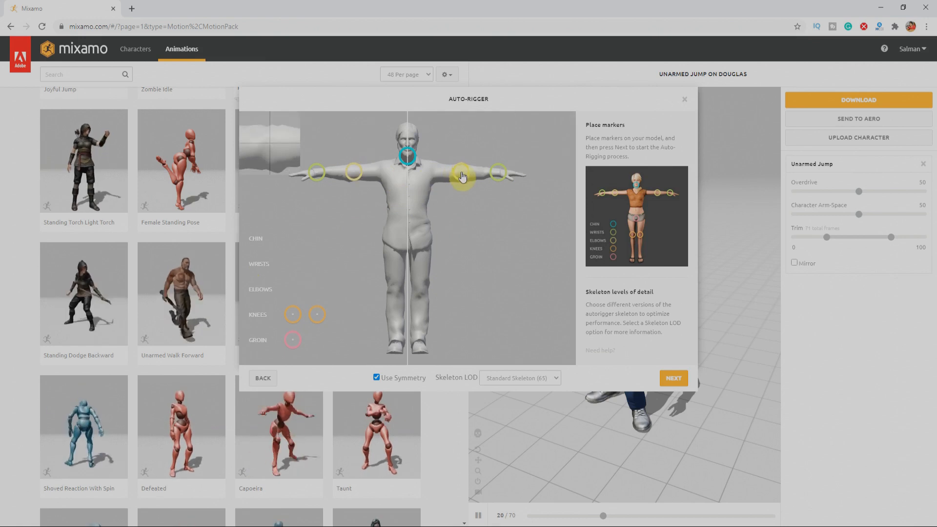
{"action": "mouse_move", "coordinate": [289, 319]}
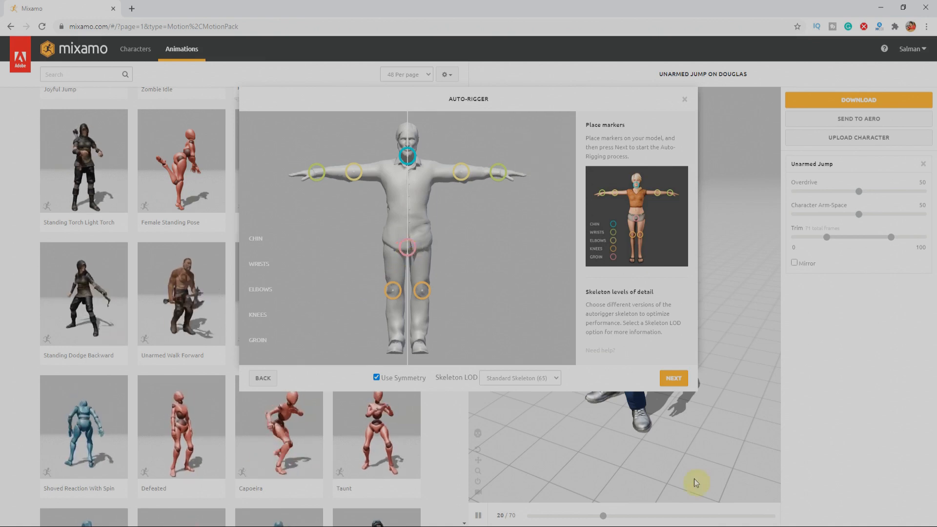
{"action": "left_click", "coordinate": [673, 378]}
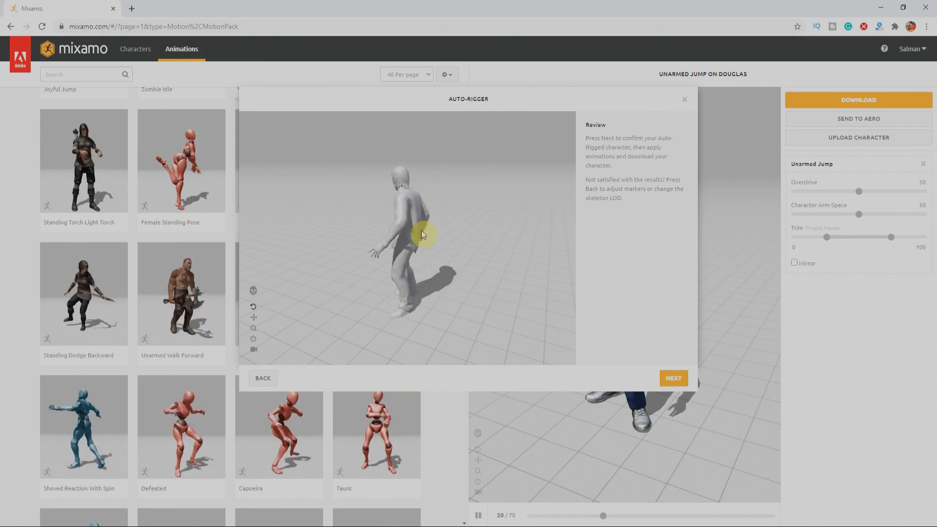
- Accept the auto-rigged custom character and let it replace Douglas
{"action": "left_click", "coordinate": [673, 378]}
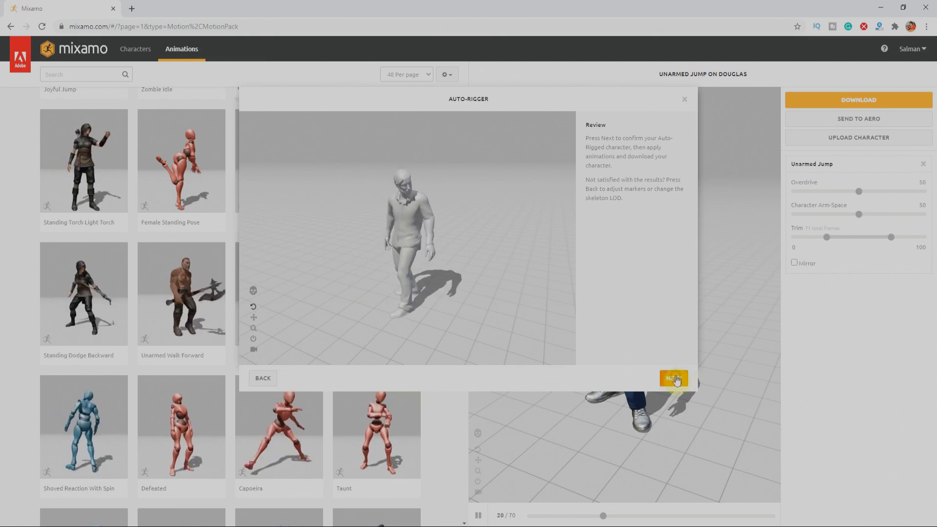
{"action": "left_click", "coordinate": [673, 378]}
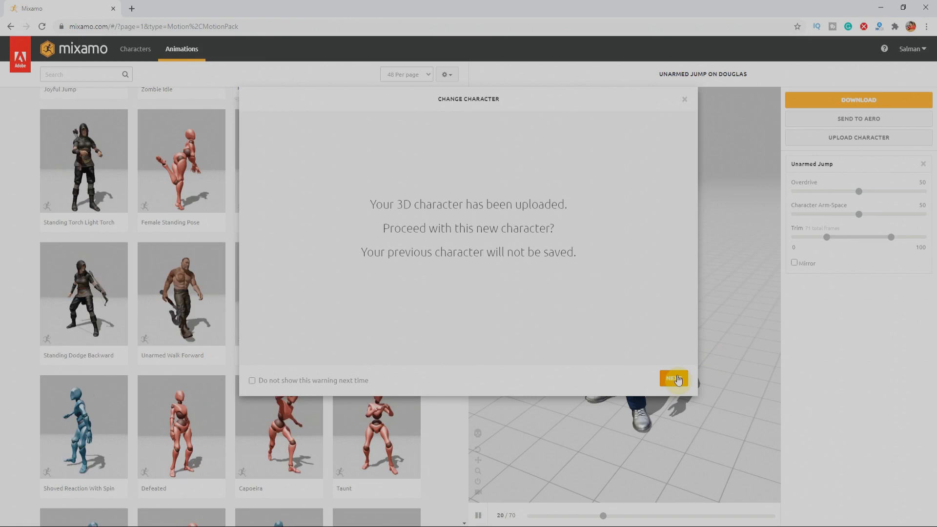
{"action": "left_click", "coordinate": [673, 378]}
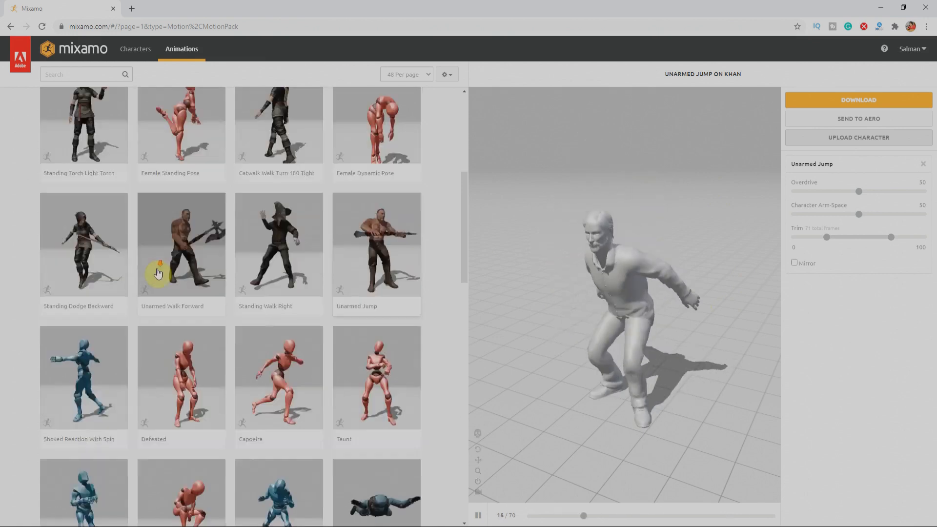
- Put Shoved Reaction With Spin on the custom character and show the download settings
{"action": "scroll", "scroll_direction": "down", "scroll_amount": 3}
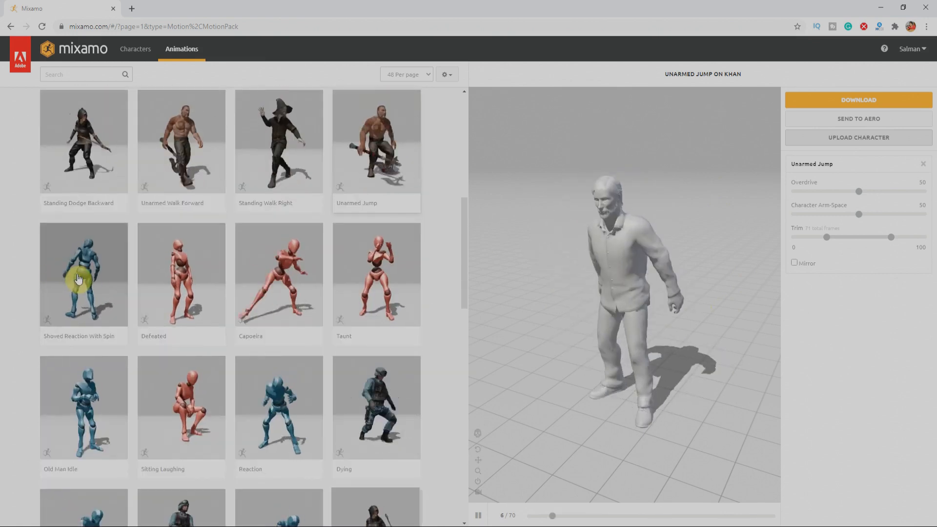
{"action": "left_click", "coordinate": [83, 275]}
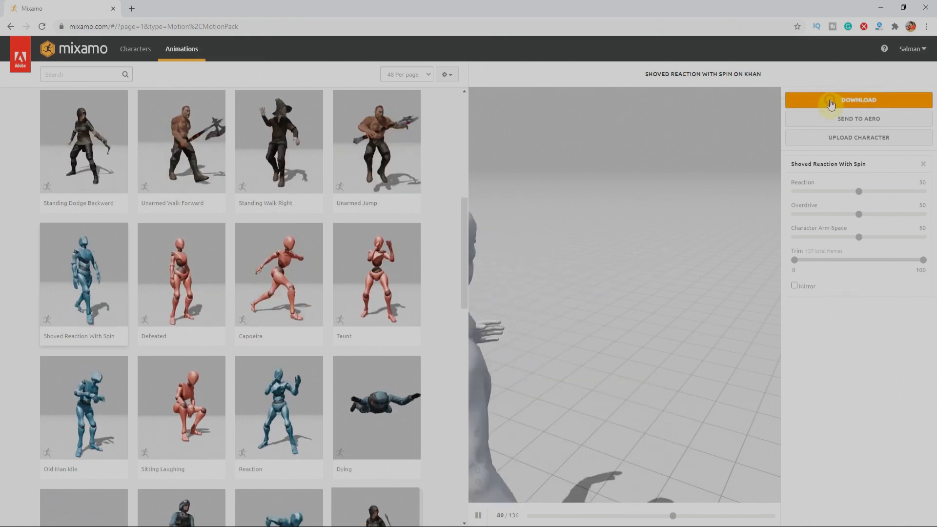
{"action": "left_click", "coordinate": [858, 99]}
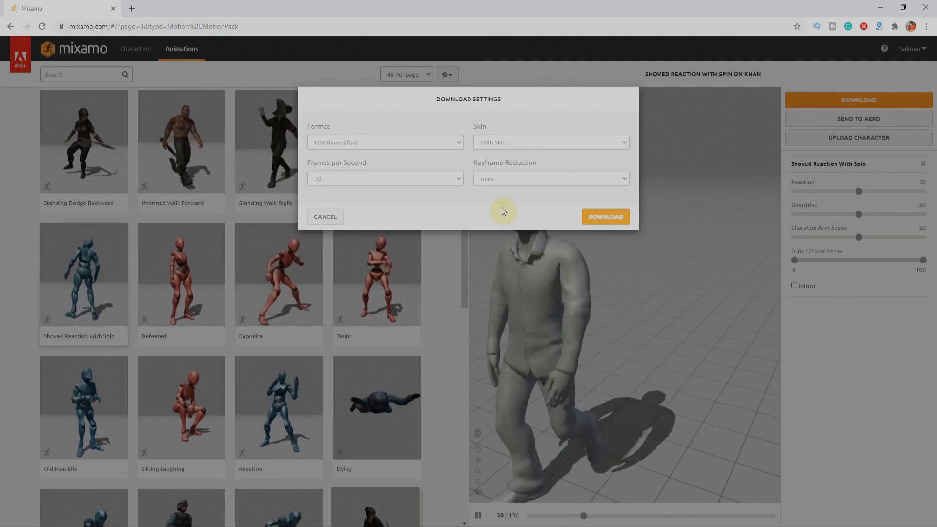
- Download Shoved Reaction With Spin as FBX Binary with skin at 30 fps to a folder
{"action": "left_click", "coordinate": [604, 216]}
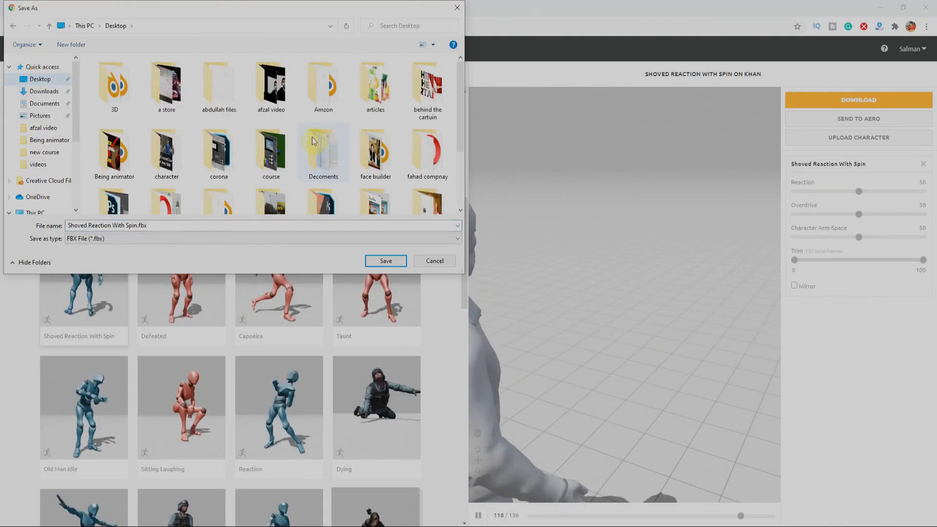
{"action": "left_click", "coordinate": [385, 261]}
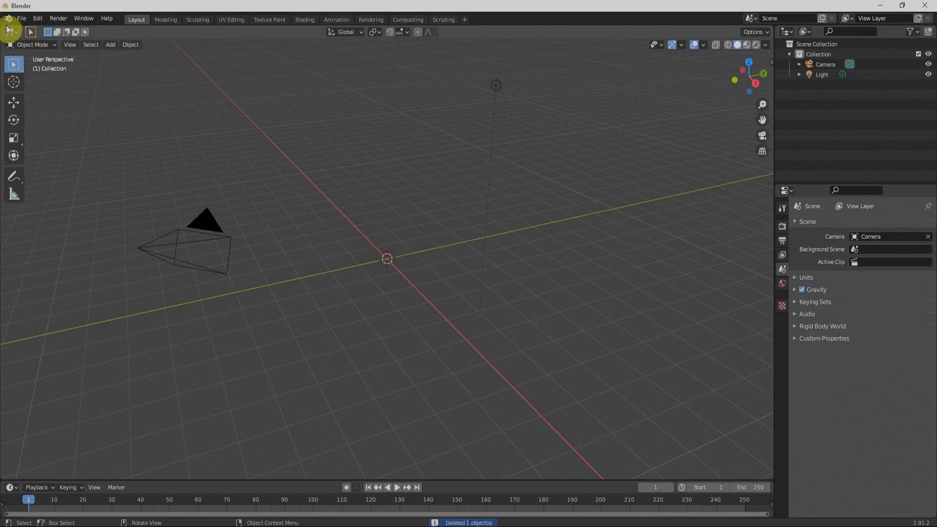
- Import Shoved Reaction With Spin.fbx into the Blender scene as an animated armature
{"action": "left_click", "coordinate": [22, 19]}
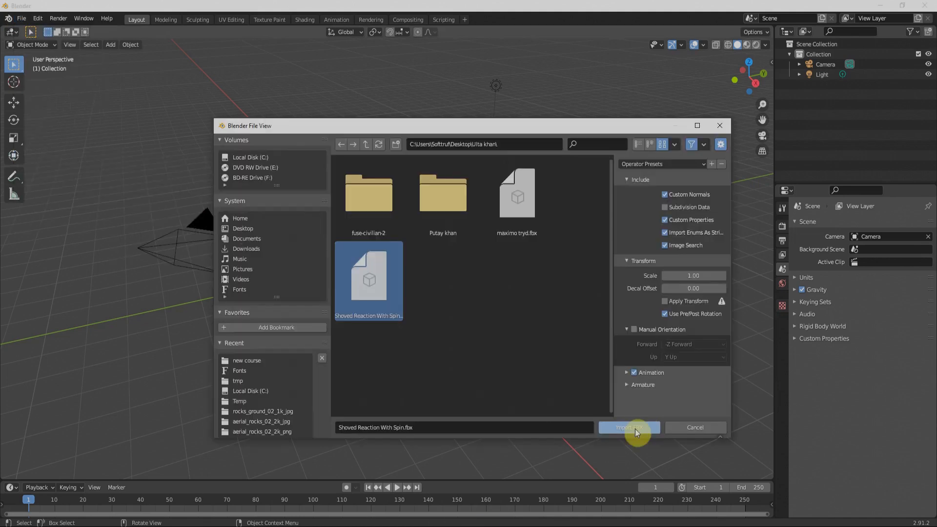
{"action": "left_click", "coordinate": [629, 427]}
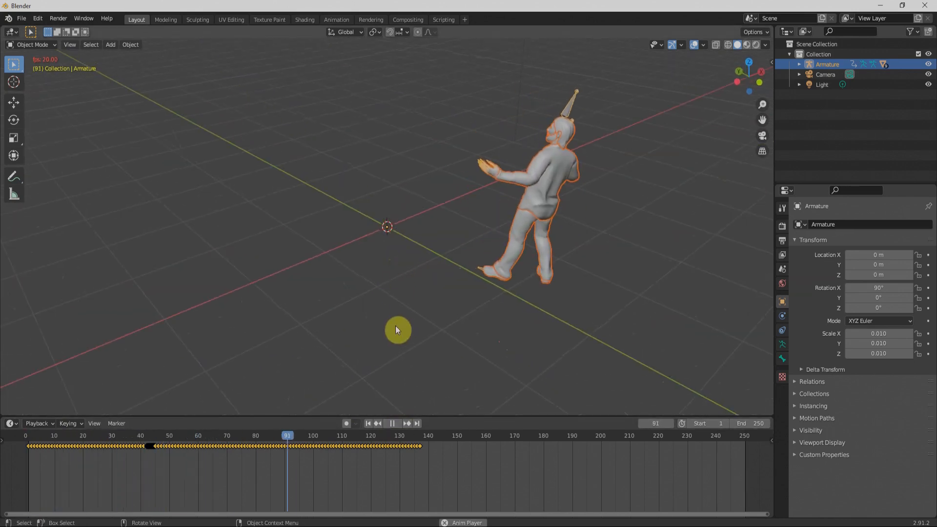
- Stop and replay the animation, then scrub the timeline to about frame 137
{"action": "left_click", "coordinate": [392, 423]}
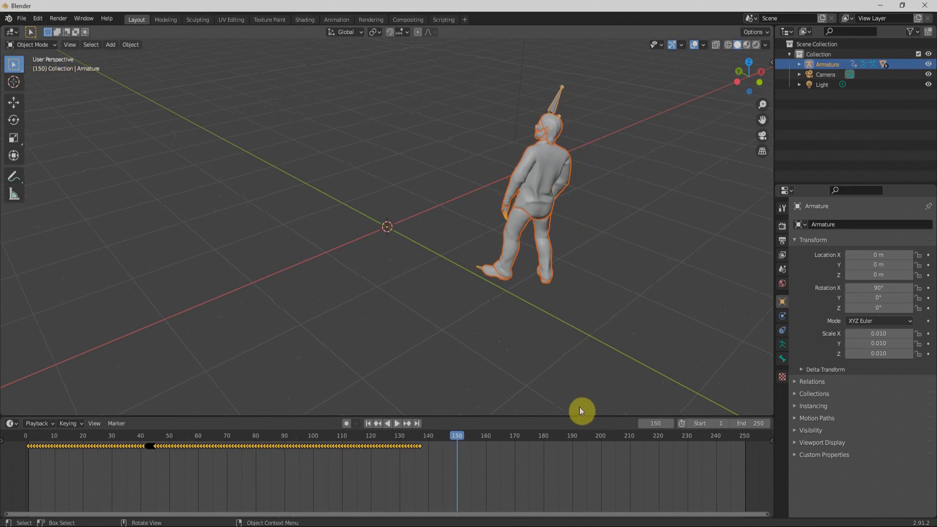
{"action": "left_click", "coordinate": [411, 445]}
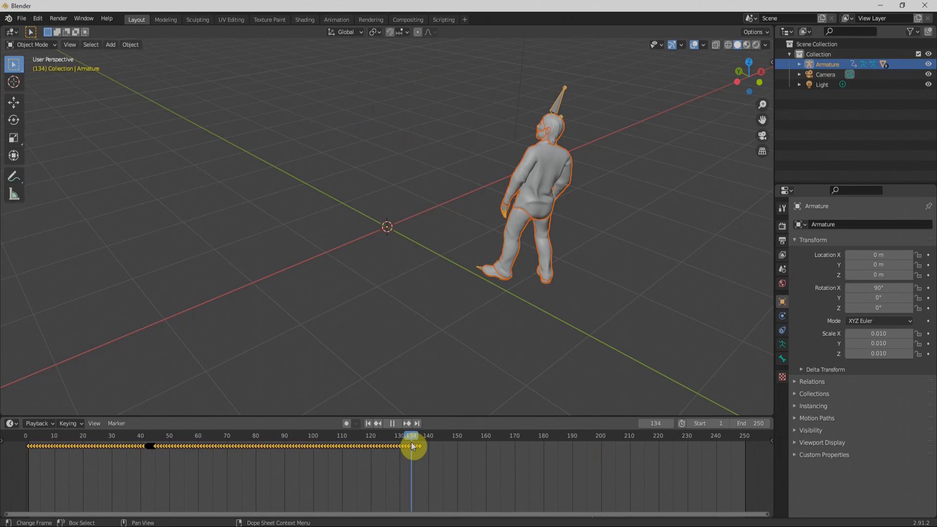
{"action": "left_click_drag", "start_coordinate": [410, 446], "coordinate": [419, 446]}
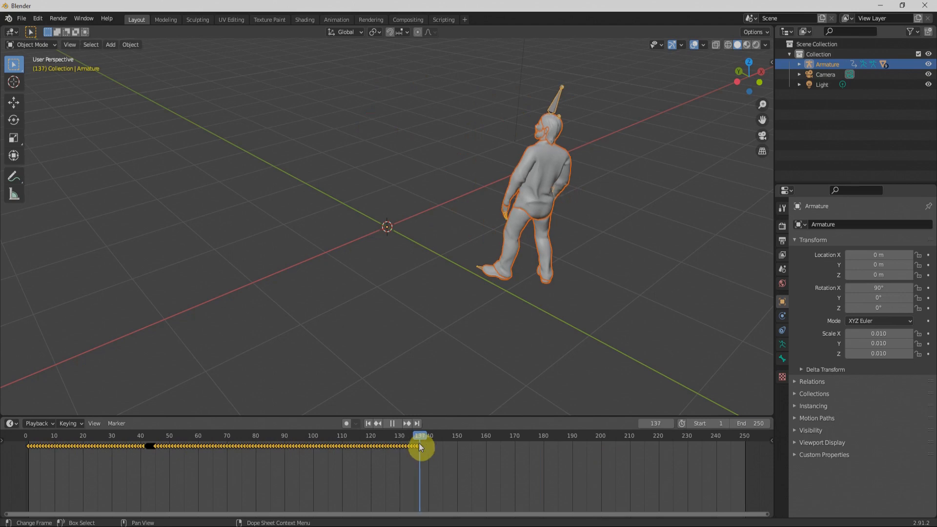